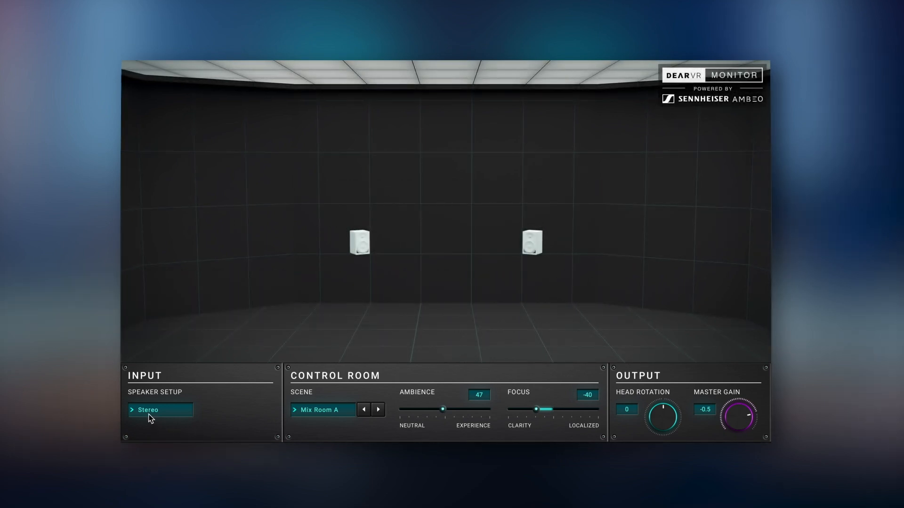
# Switch the speaker setup from Stereo to the 9.1.6 layout under With Heights
pyautogui.click(160, 410)
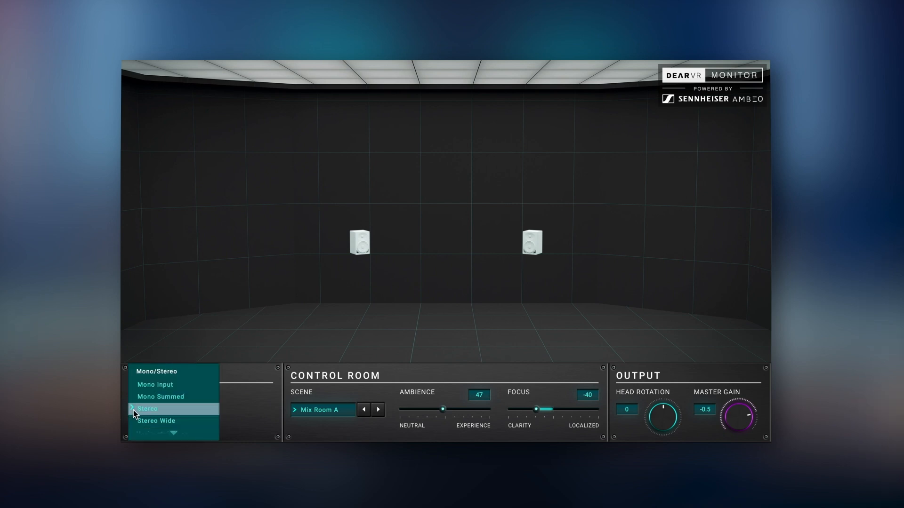
pyautogui.moveTo(193, 424)
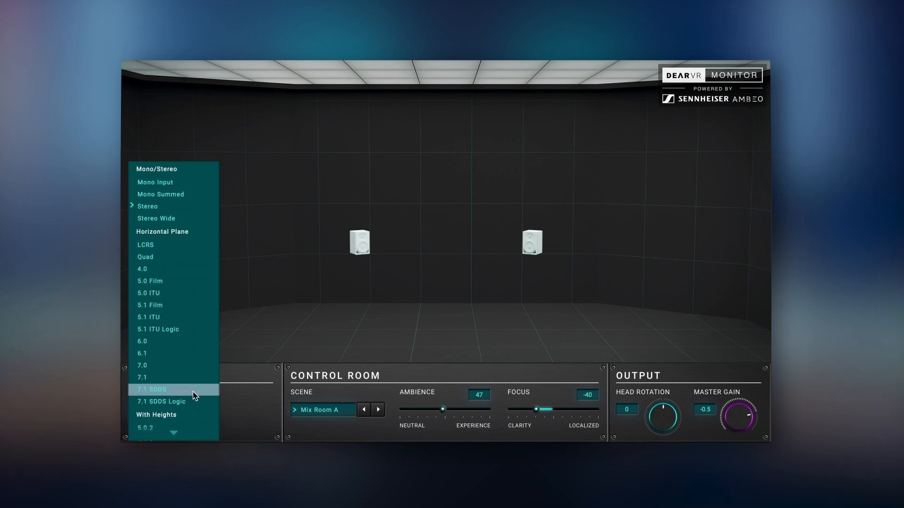
pyautogui.scroll(-3)
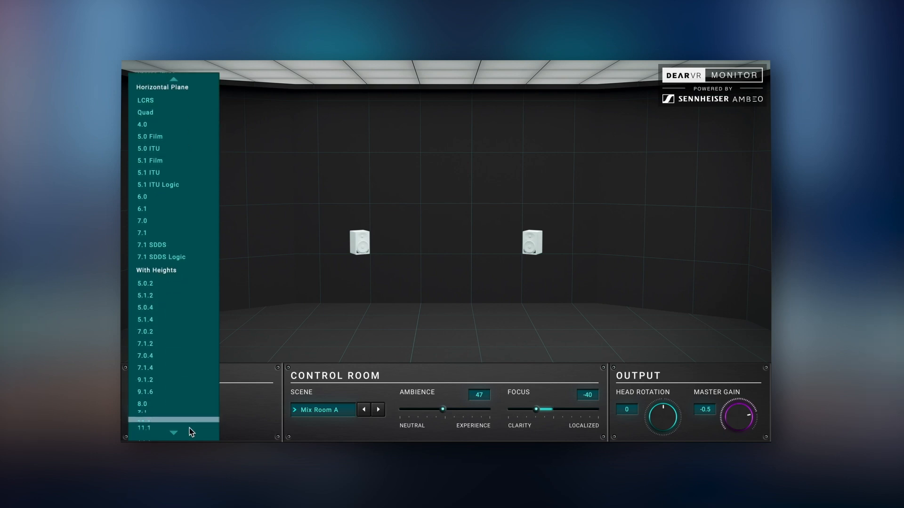
pyautogui.scroll(-3)
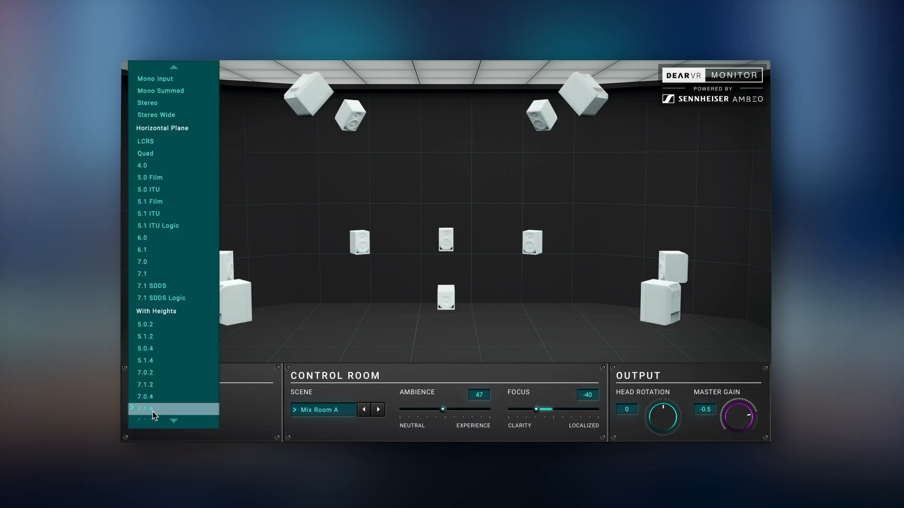
pyautogui.click(150, 410)
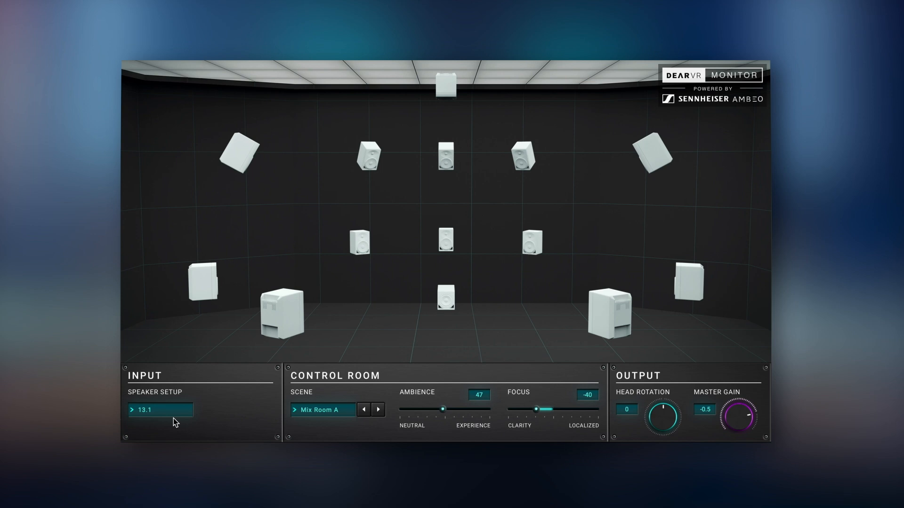
pyautogui.click(160, 409)
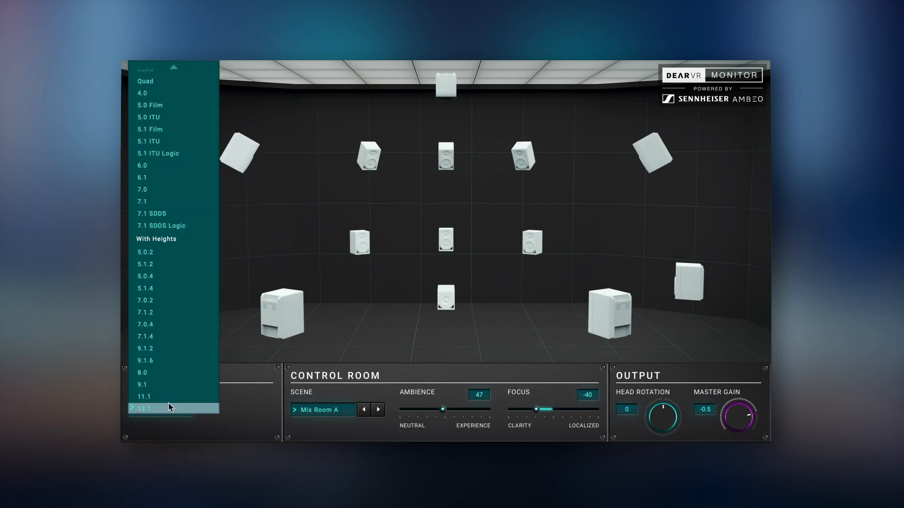
pyautogui.click(145, 360)
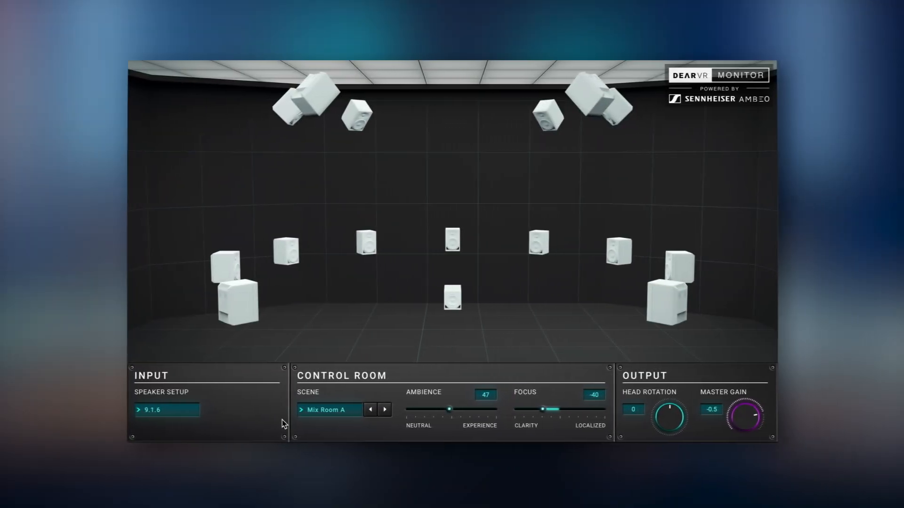
# Switch the Control Room scene from Mix Room A to Mix Room B
pyautogui.click(329, 409)
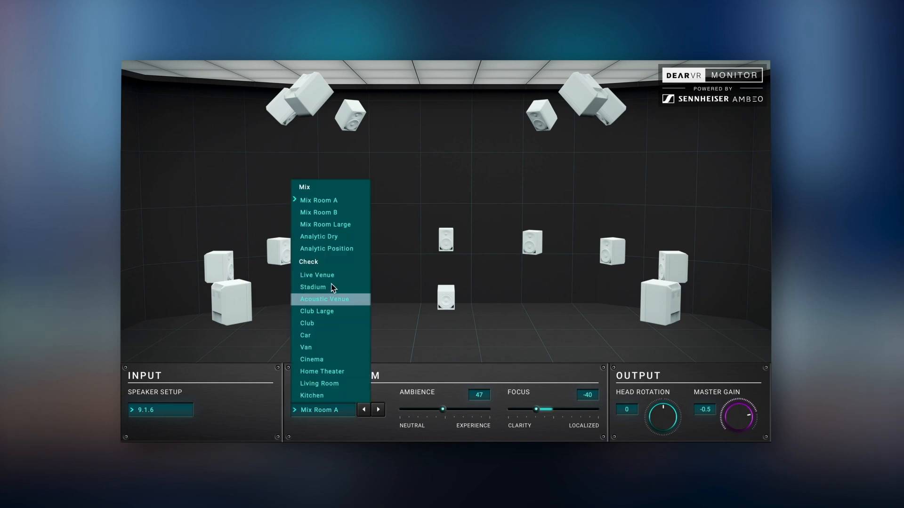
pyautogui.moveTo(325, 224)
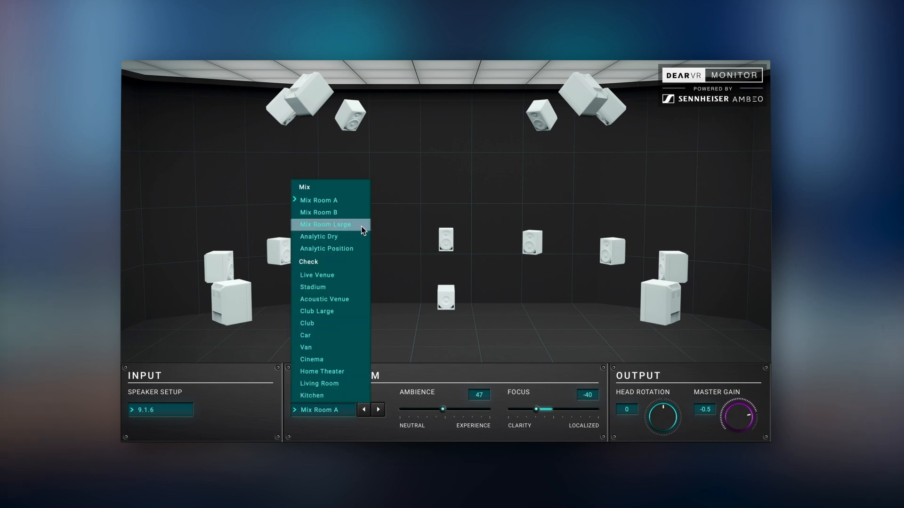
pyautogui.moveTo(363, 212)
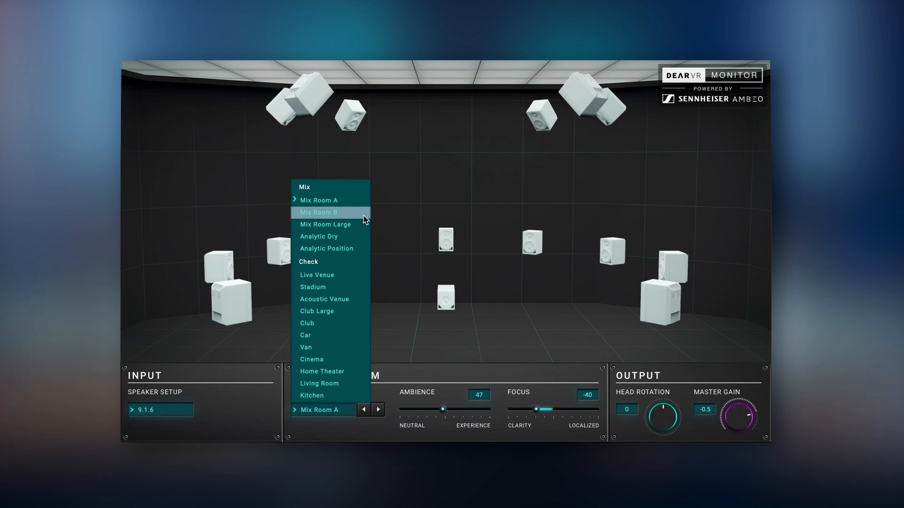
pyautogui.click(318, 211)
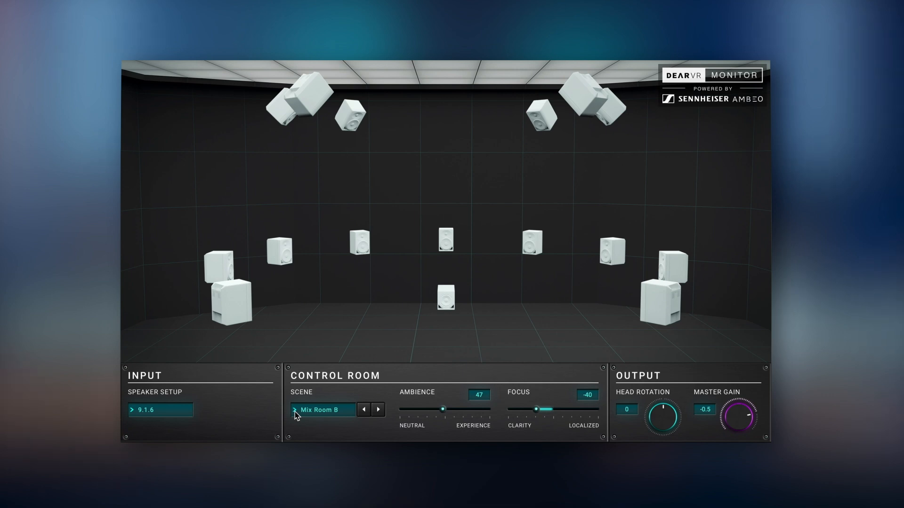
pyautogui.click(324, 409)
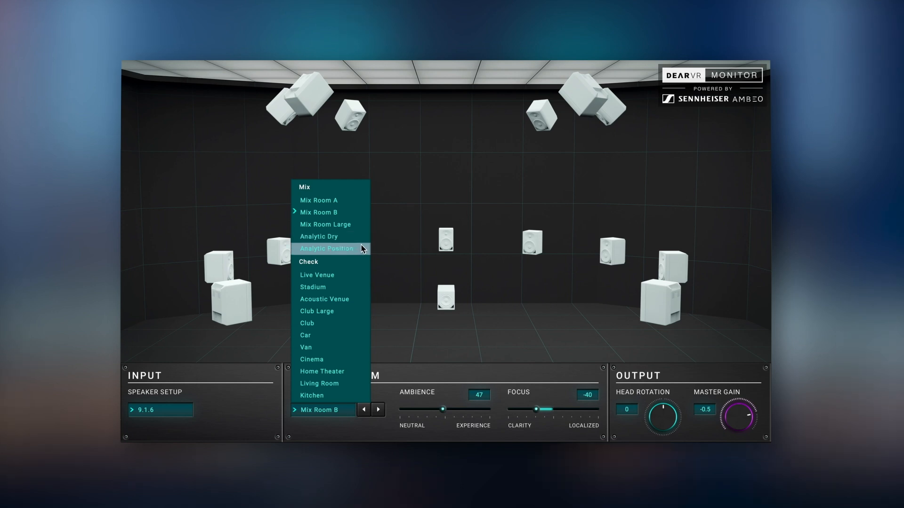
pyautogui.moveTo(360, 253)
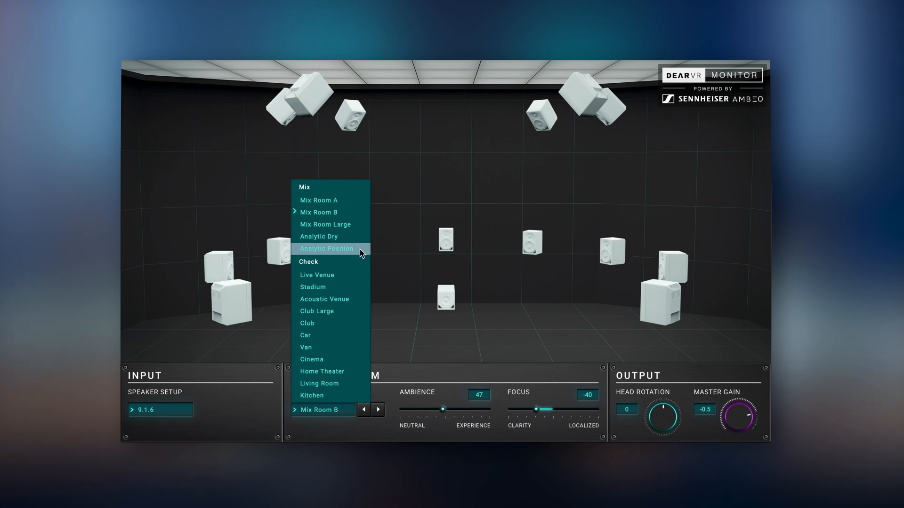
pyautogui.moveTo(361, 250)
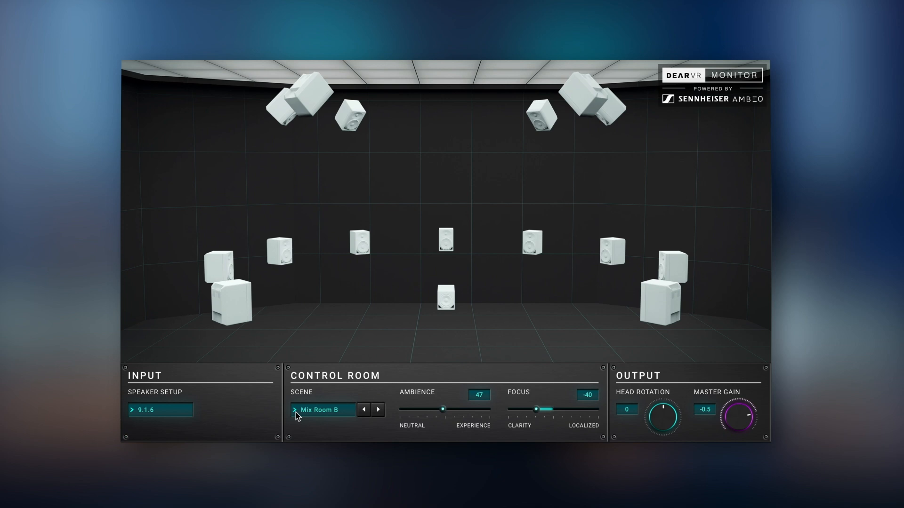
pyautogui.moveTo(409, 422)
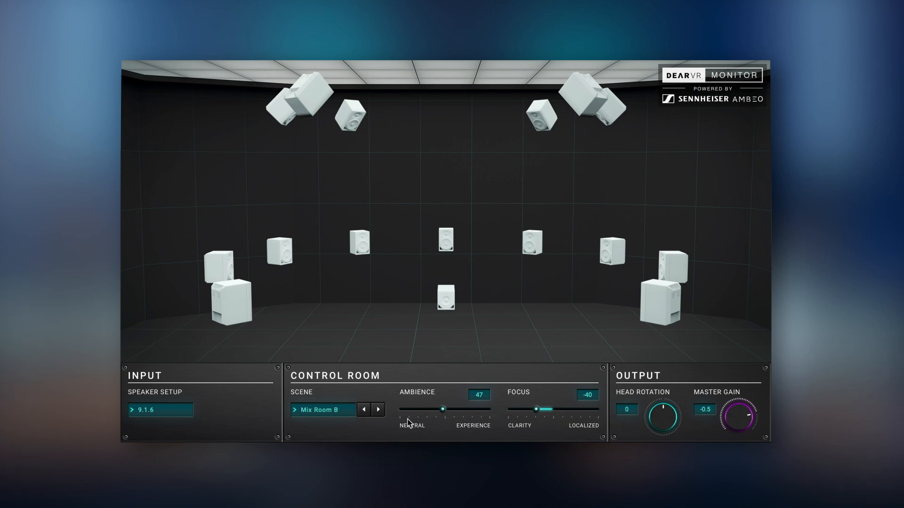
pyautogui.moveTo(443, 425)
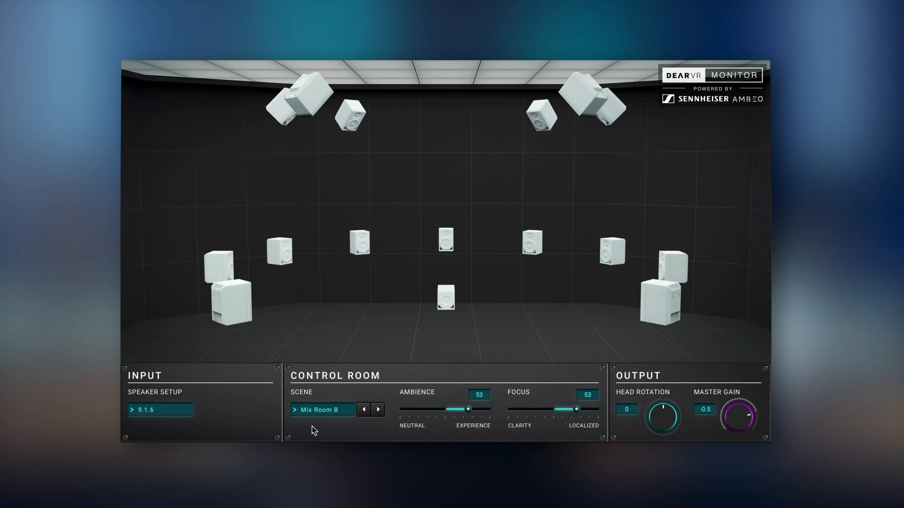
# Switch the scene from Mix Room B to Club in the Check group
pyautogui.click(322, 409)
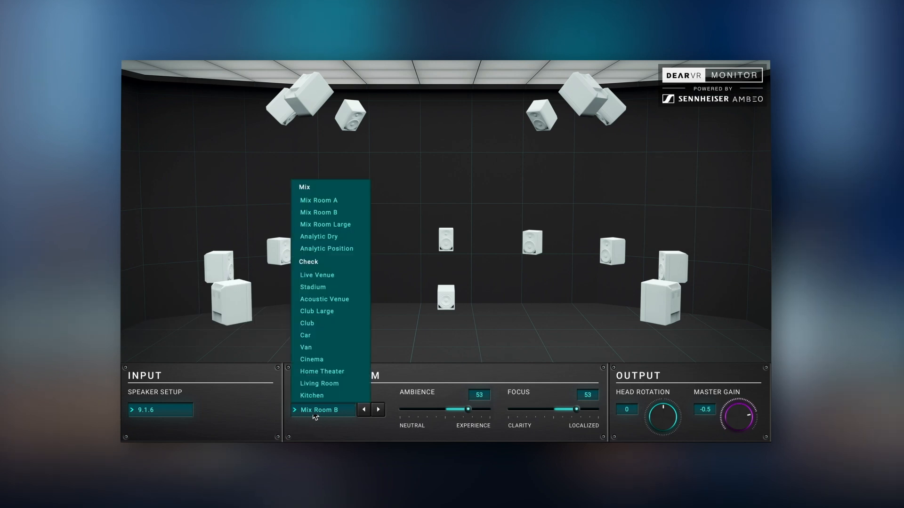
pyautogui.moveTo(331, 287)
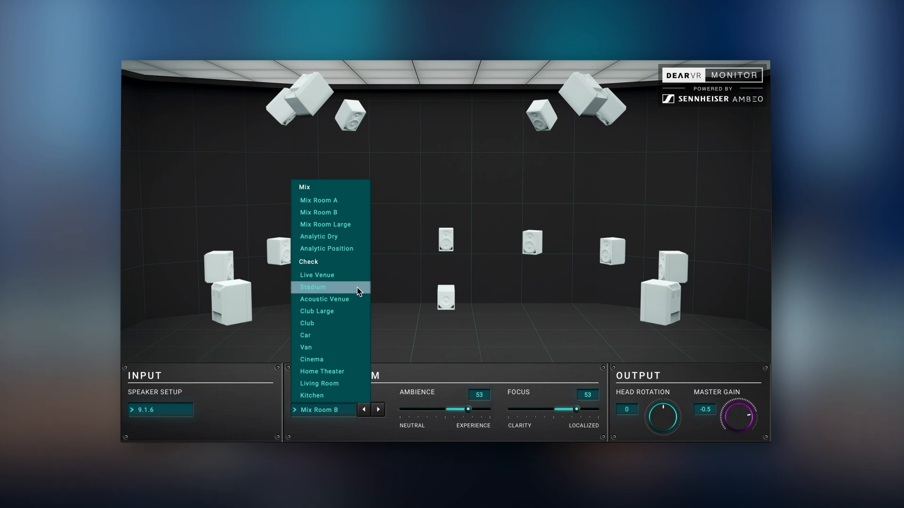
pyautogui.moveTo(358, 323)
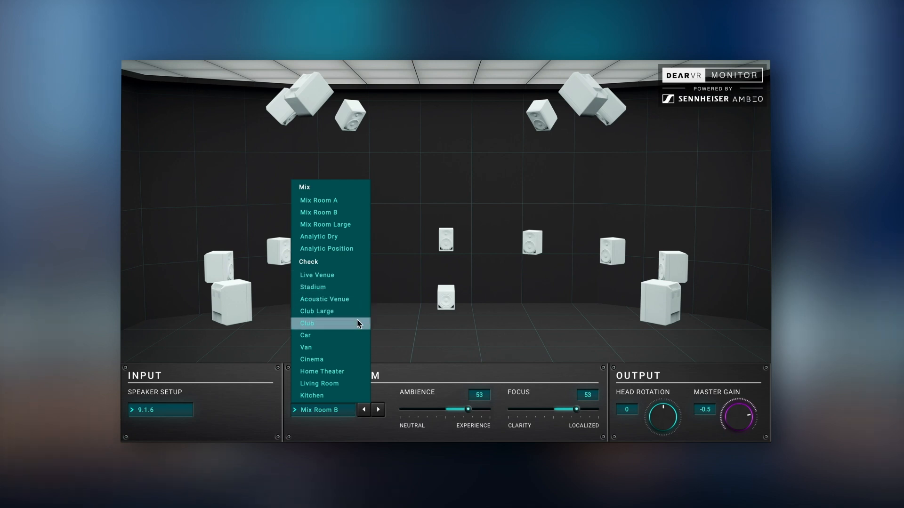
pyautogui.moveTo(354, 364)
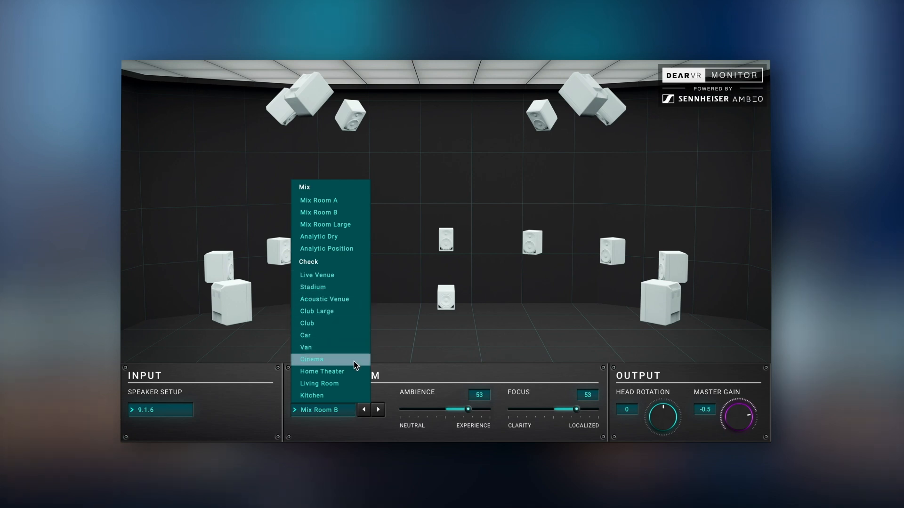
pyautogui.moveTo(354, 396)
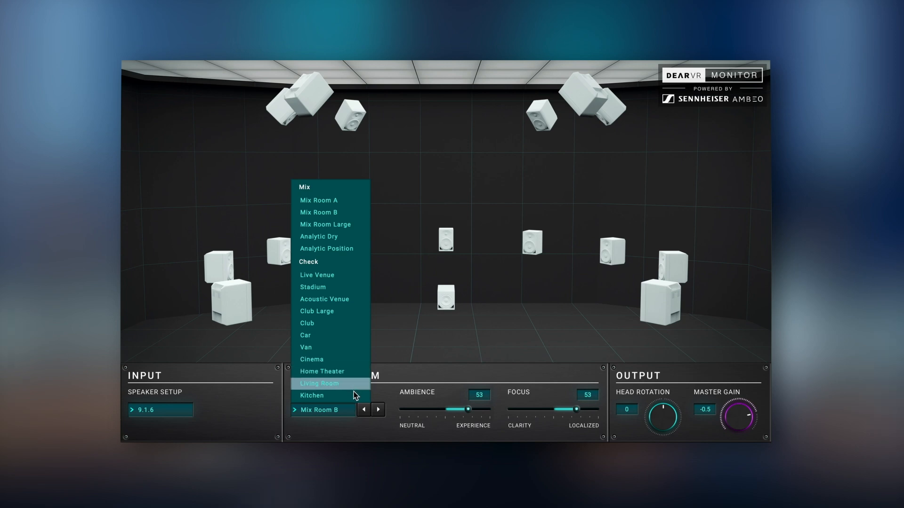
pyautogui.moveTo(351, 330)
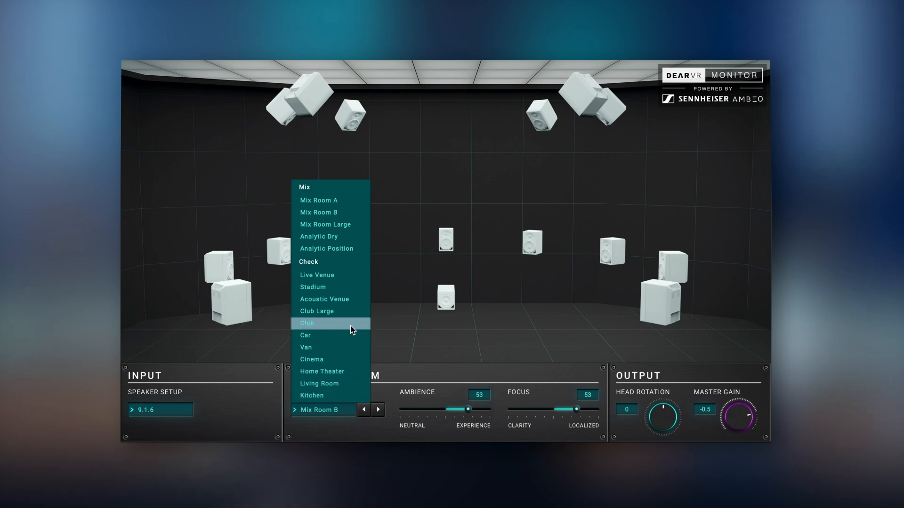
pyautogui.moveTo(353, 358)
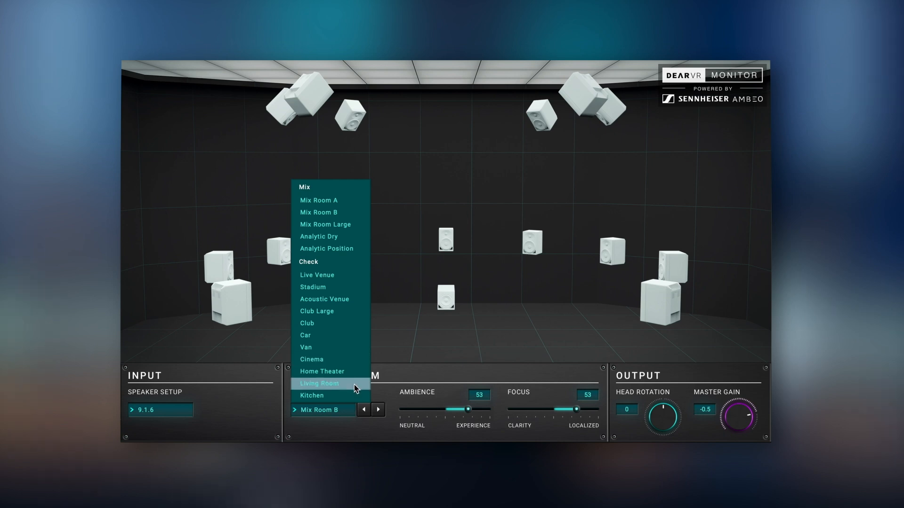
pyautogui.moveTo(327, 347)
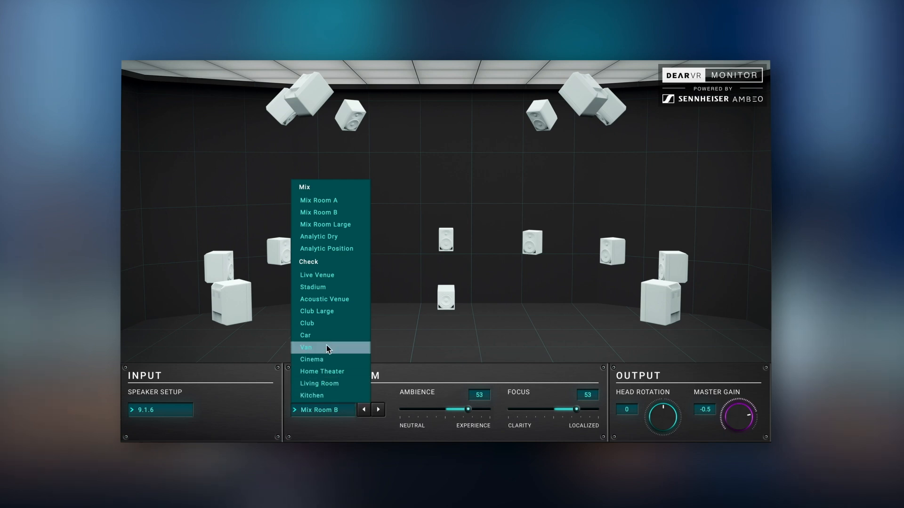
pyautogui.click(306, 323)
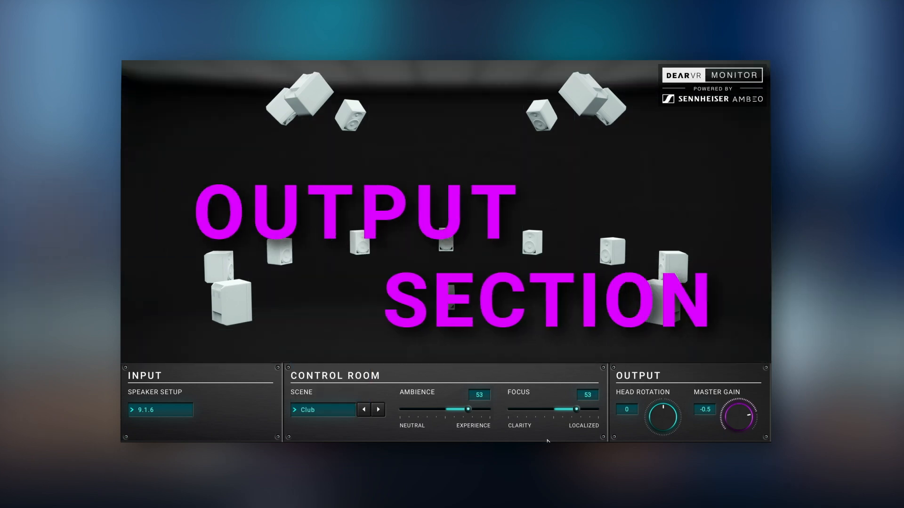